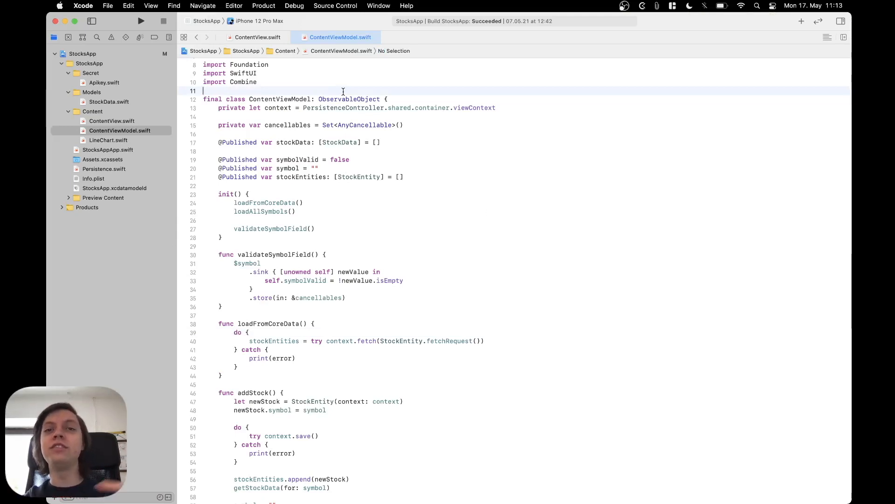
click(141, 21)
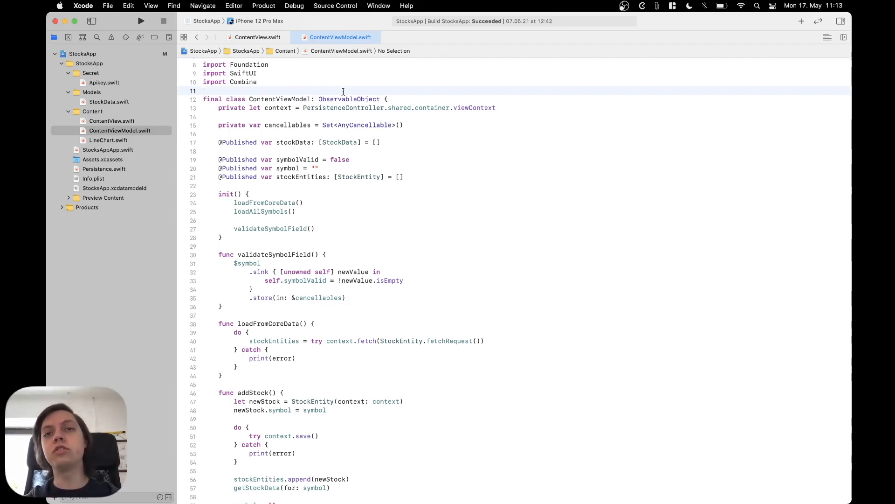
click(204, 90)
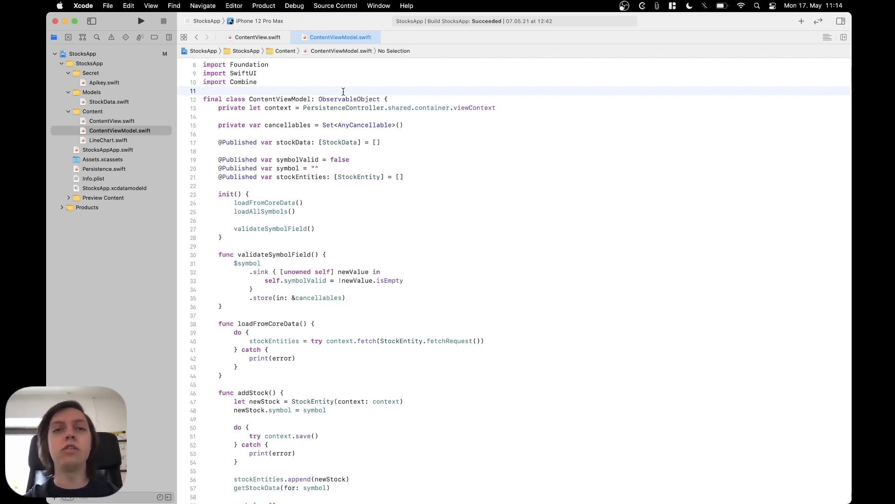
click(204, 90)
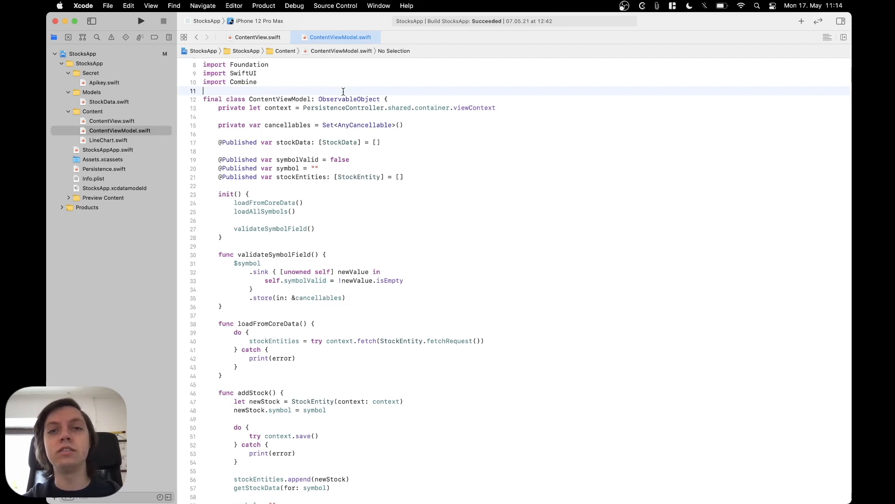